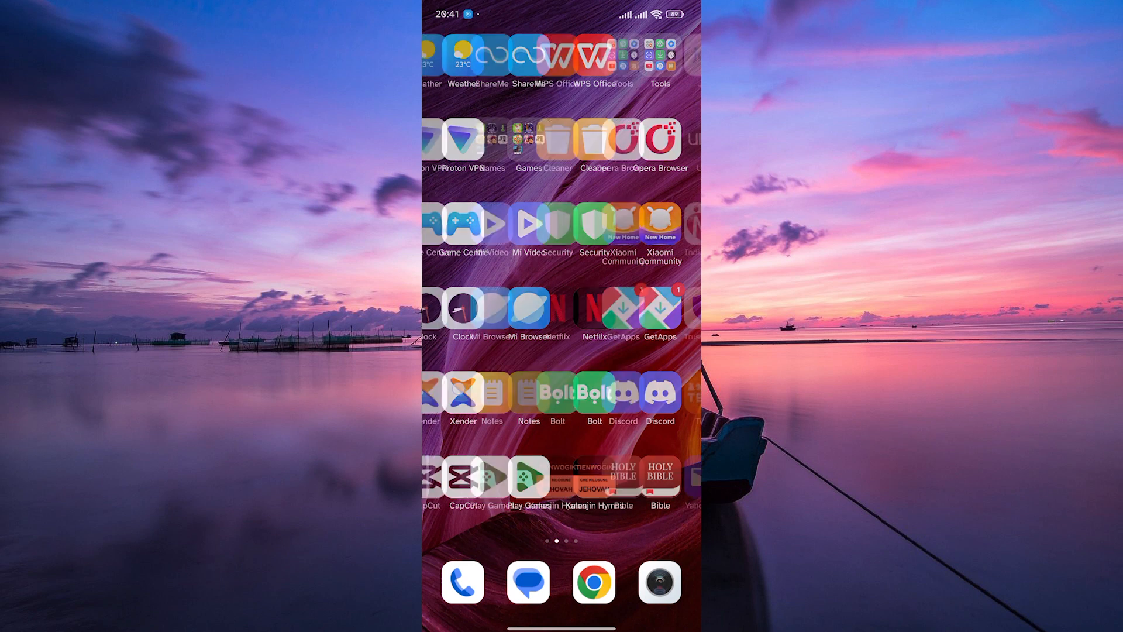
Step: Swipe left to the home screen page holding the eBay app
scroll("left", 3)
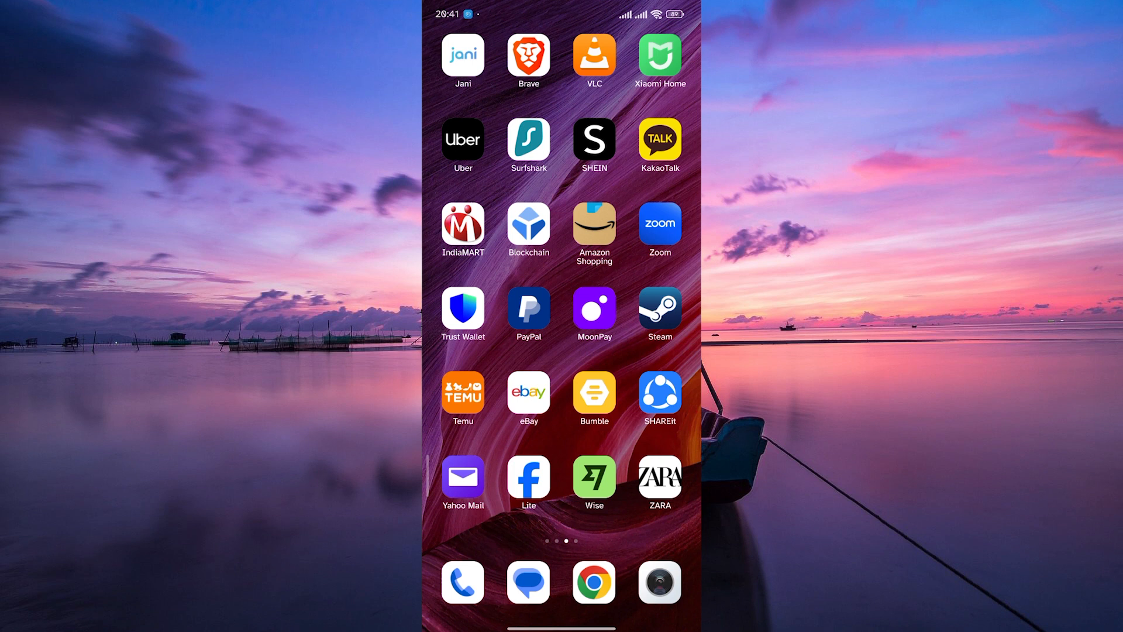
Step: Launch eBay and open the recently viewed Seagate Exos X20 18TB listing at US $189.99
left_click(527, 392)
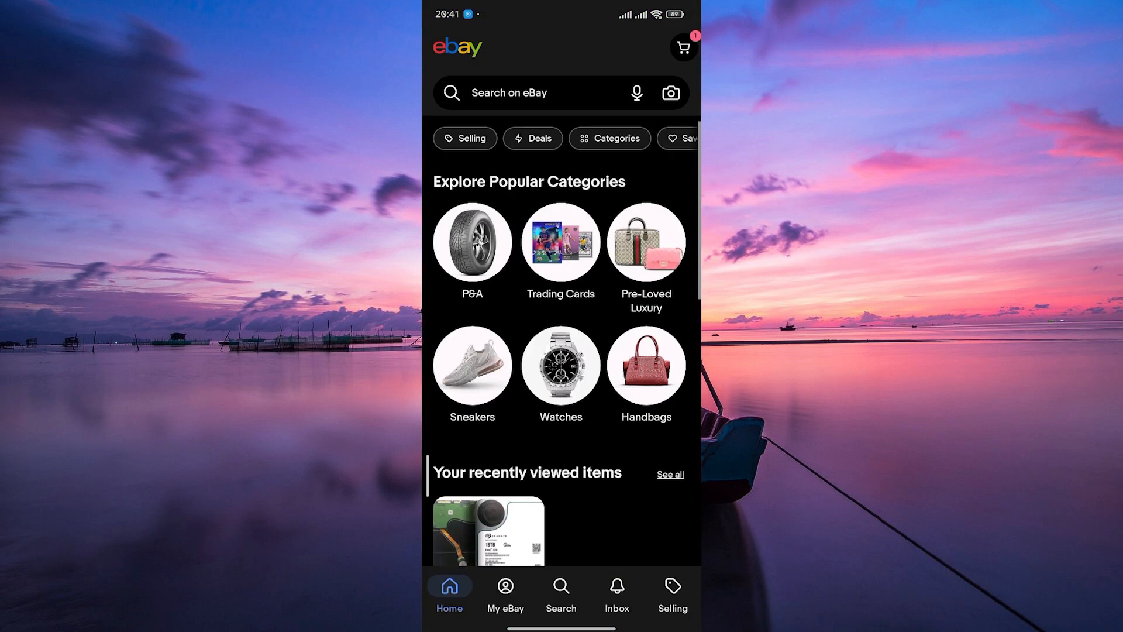
scroll("down", 3)
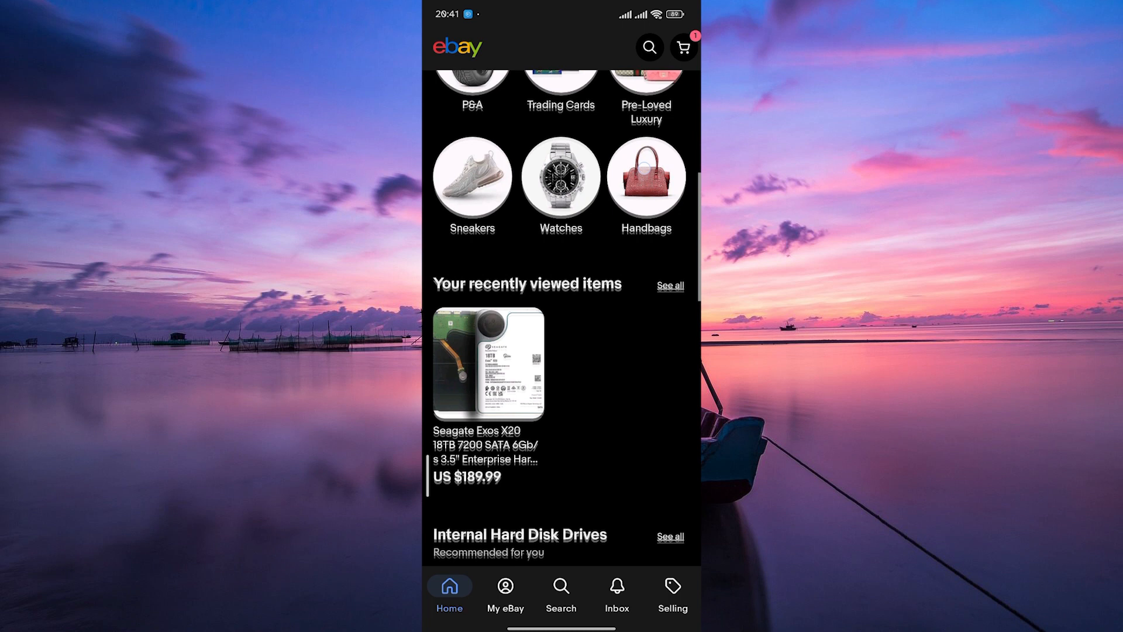
left_click(489, 364)
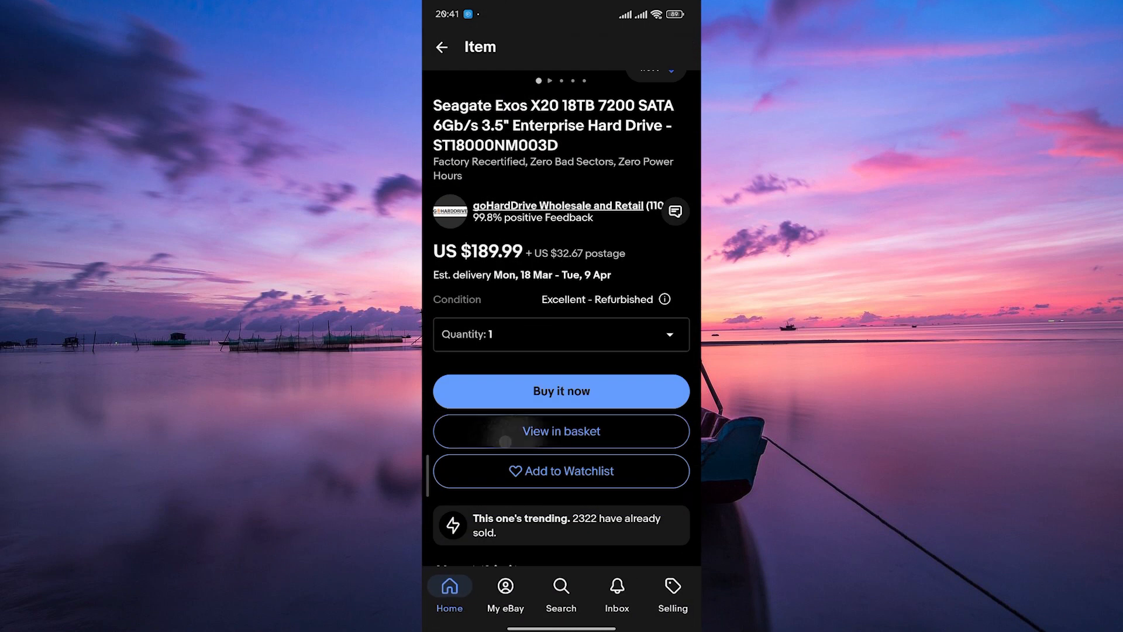
Step: View the basket with the Seagate drive (US $222.66) and proceed to checkout
left_click(561, 430)
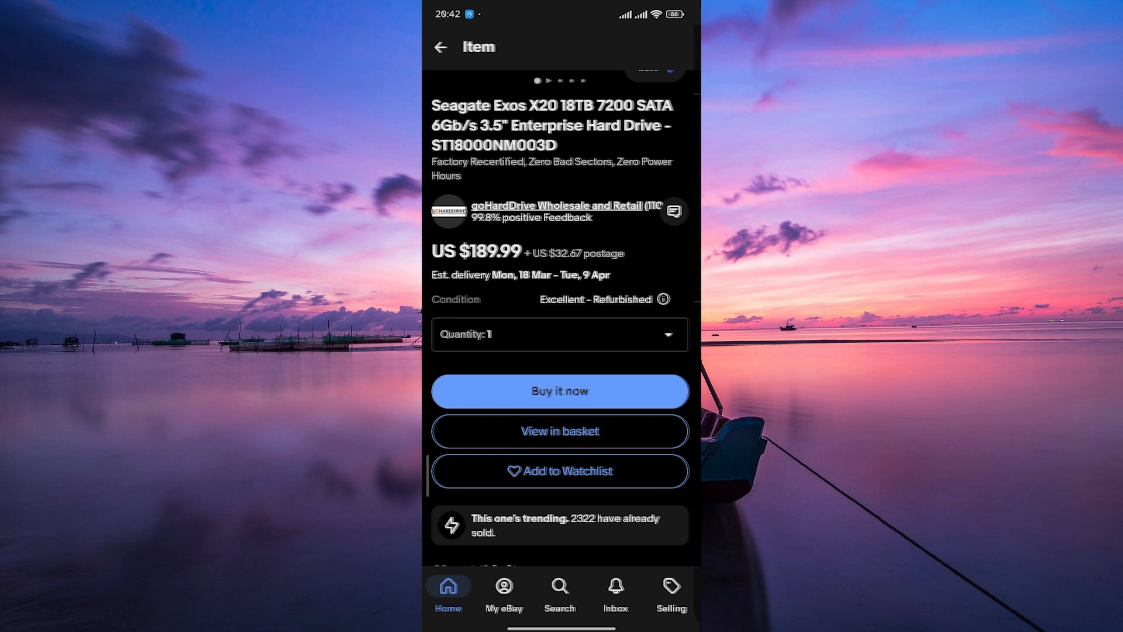
left_click(559, 430)
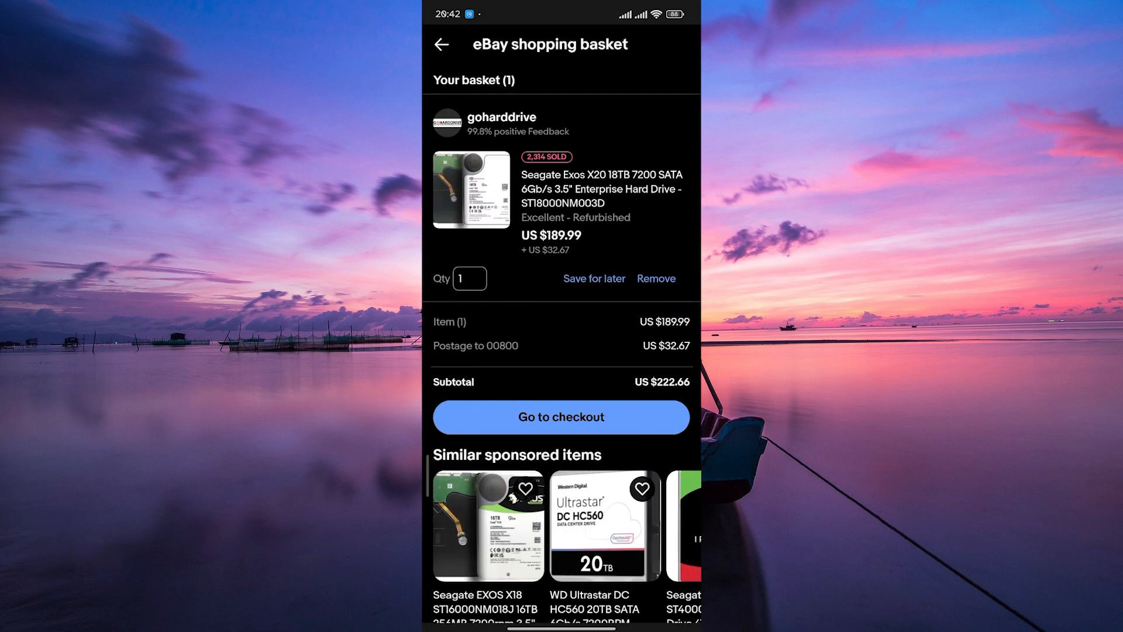
left_click(561, 417)
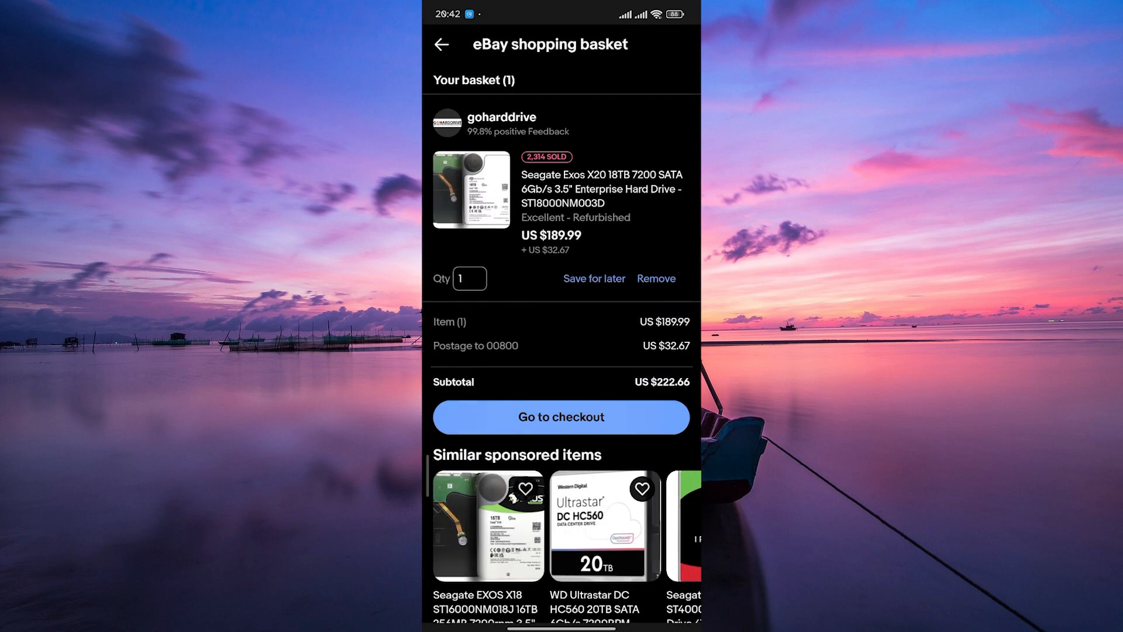
left_click(561, 417)
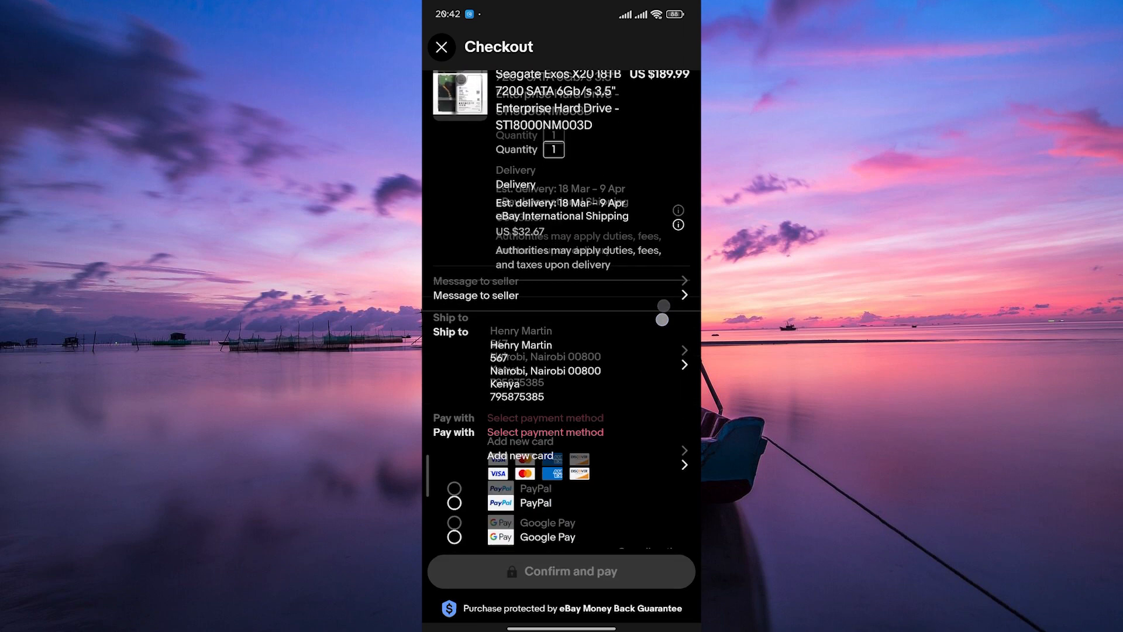
Step: Scroll the checkout down to the Pay with section and select Google Pay
scroll("down", 3)
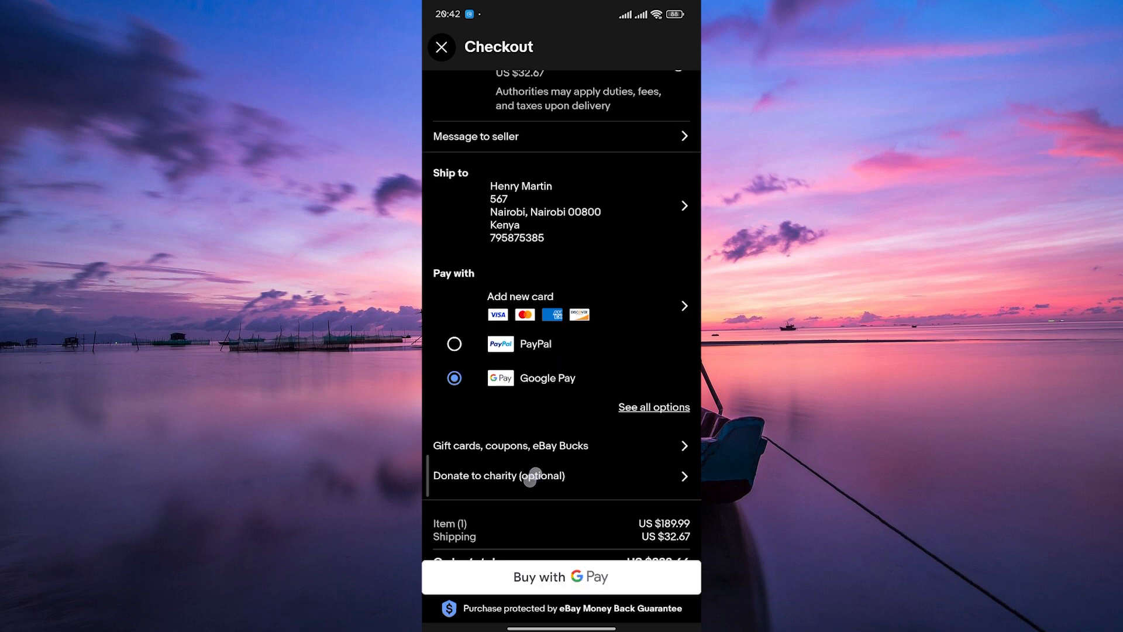
Step: Check the US $222.66 total and Buy with G Pay button, then go Home
scroll("down", 3)
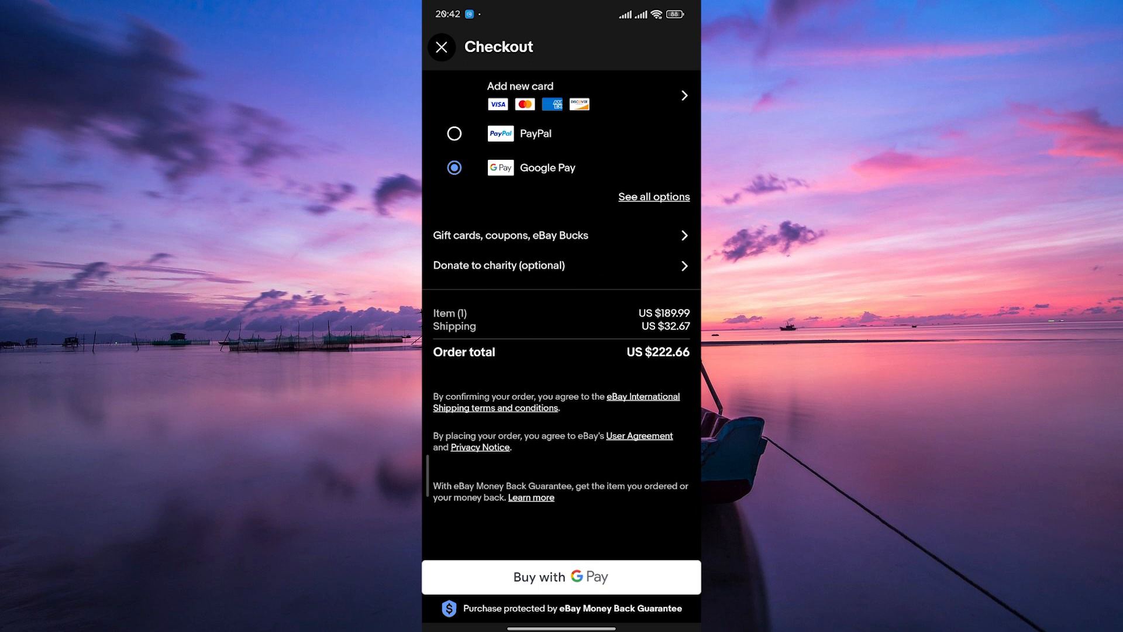
scroll("down", 3)
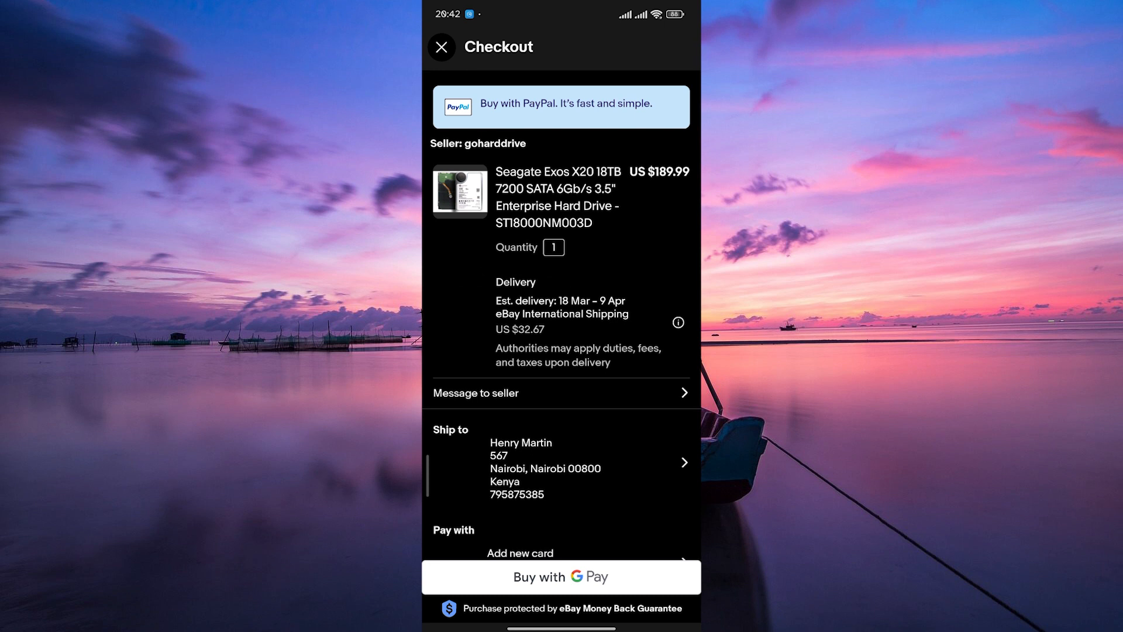
scroll("down", 3)
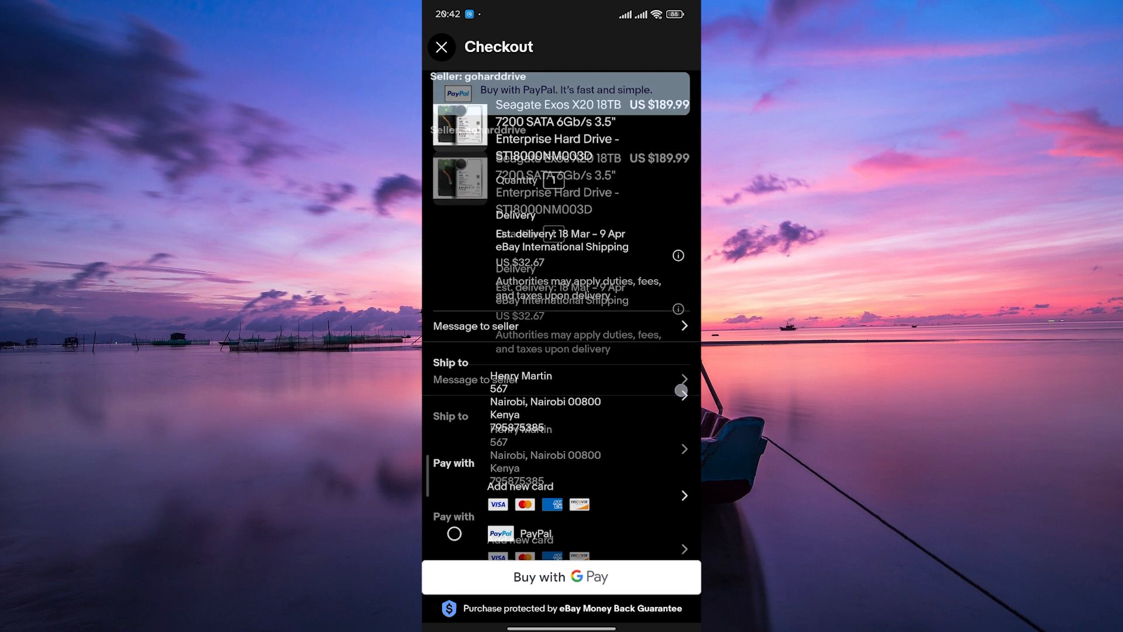
scroll("down", 3)
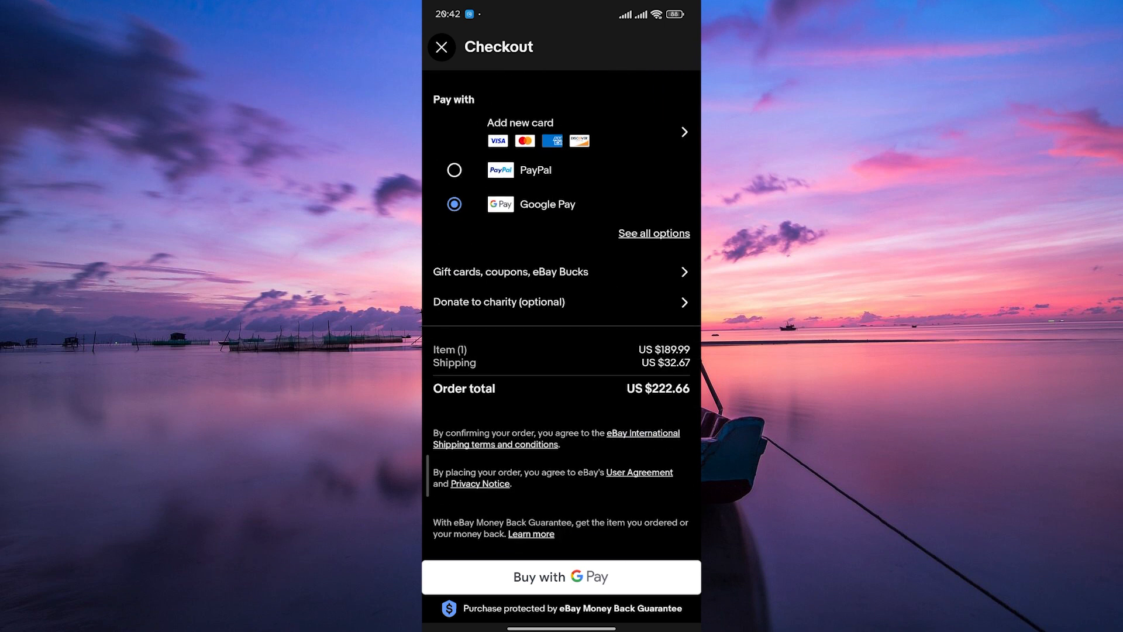
left_click(441, 47)
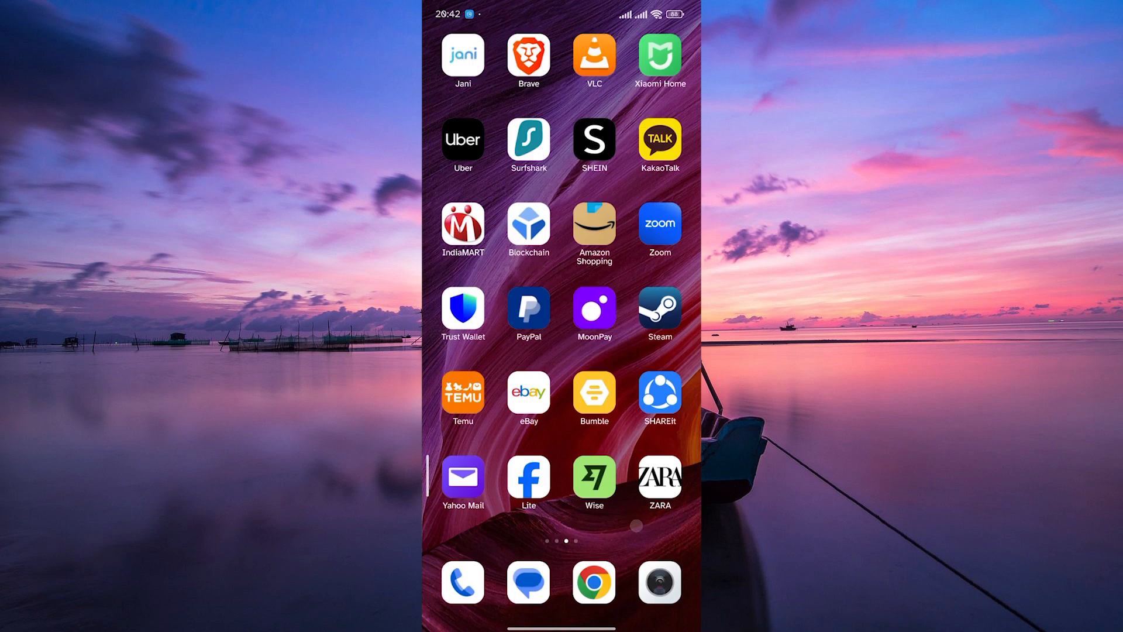